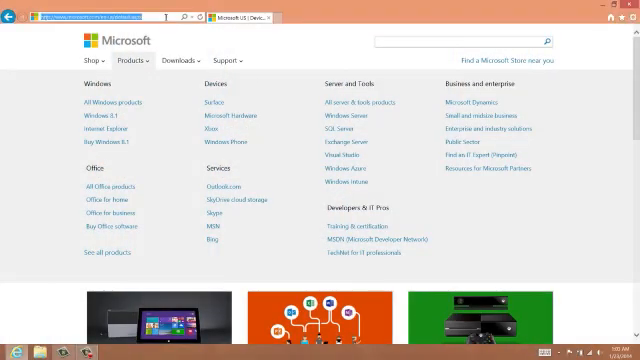
Go to windowsazure.com and reach the management portal sign-in page via Portal.
{"action": "type", "text": "windowsazure.com"}
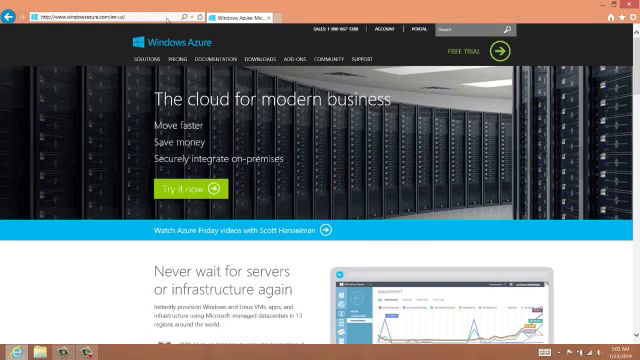
{"action": "mouse_move", "coordinate": [420, 32]}
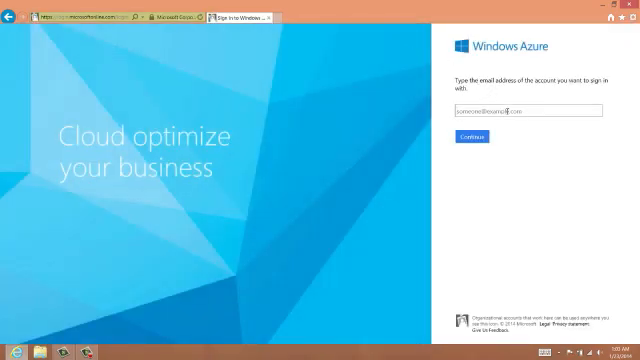
{"action": "left_click", "coordinate": [466, 136]}
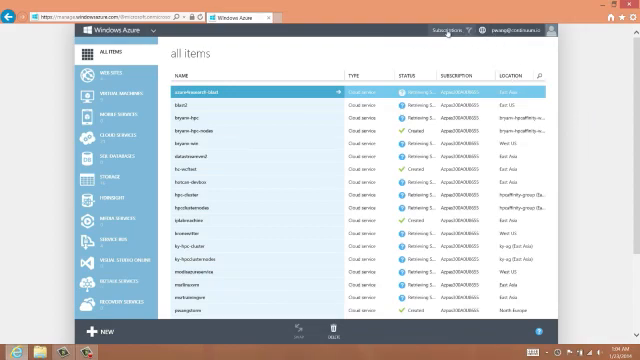
{"action": "mouse_move", "coordinate": [288, 44]}
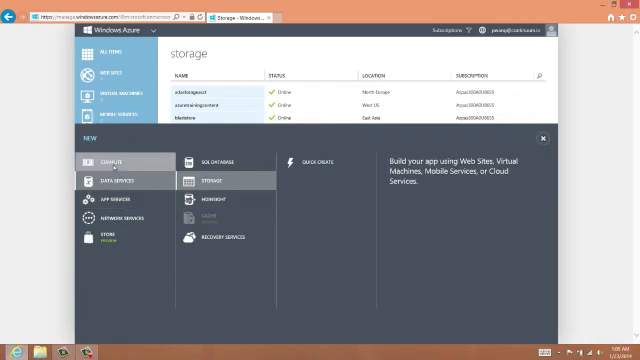
Show the Data Services category in the New menu: SQL Database, Storage, HDInsight, Recovery Services.
{"action": "left_click", "coordinate": [112, 160]}
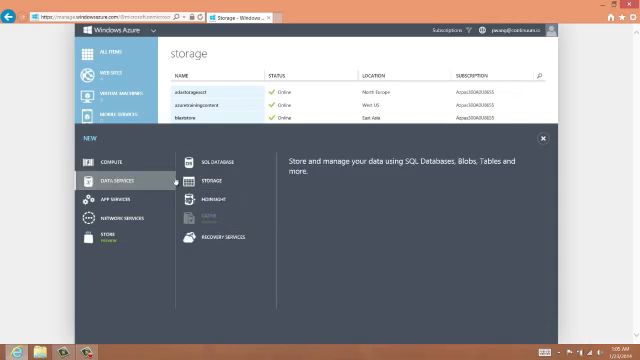
{"action": "mouse_move", "coordinate": [208, 184]}
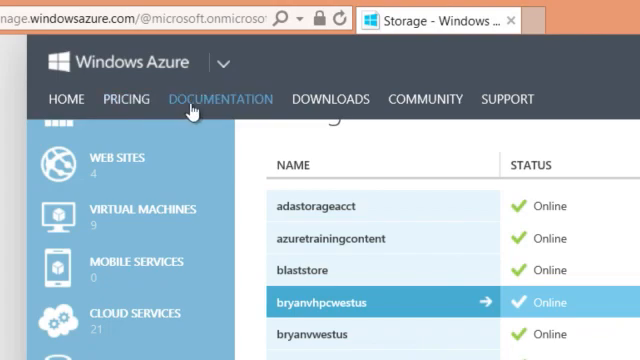
{"action": "mouse_move", "coordinate": [330, 98]}
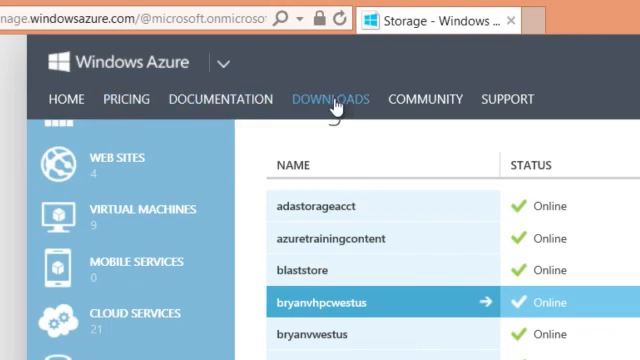
{"action": "mouse_move", "coordinate": [408, 98]}
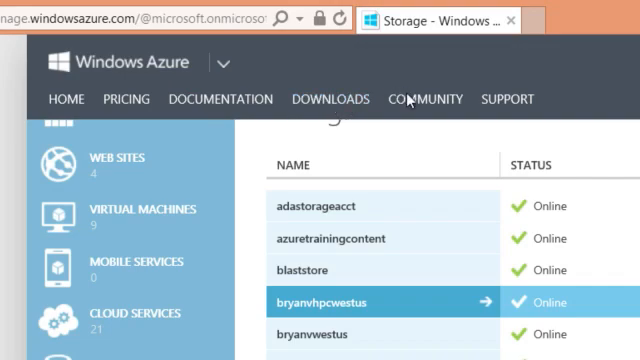
{"action": "mouse_move", "coordinate": [424, 100]}
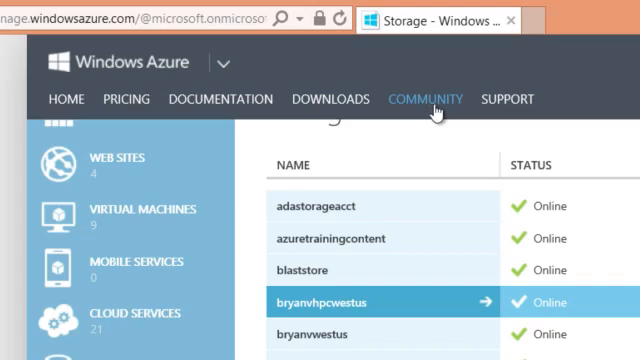
{"action": "mouse_move", "coordinate": [508, 100]}
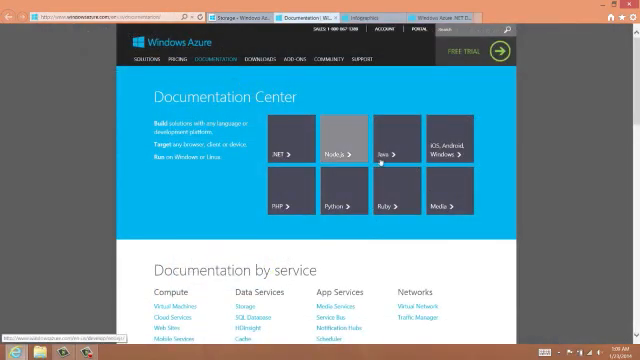
View the full Windows Azure infographic from the Documentation Center, then return to the online help links.
{"action": "scroll", "scroll_direction": "down", "scroll_amount": 3}
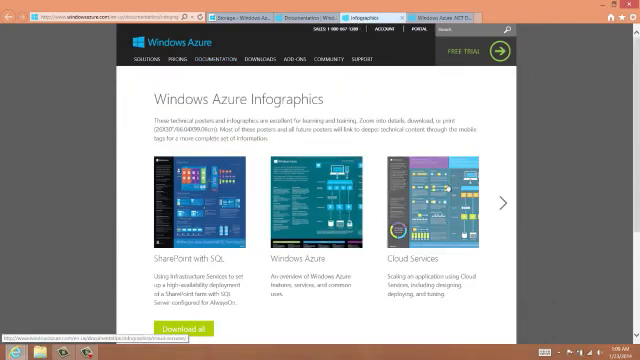
{"action": "left_click", "coordinate": [312, 200]}
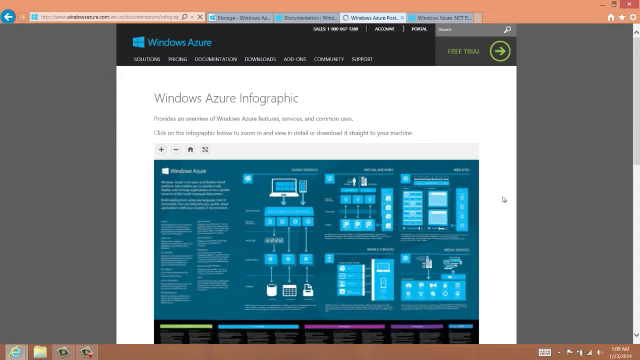
{"action": "scroll", "scroll_direction": "down", "scroll_amount": 3}
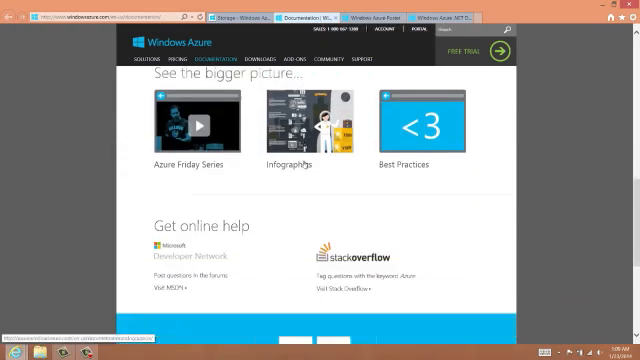
{"action": "scroll", "scroll_direction": "down", "scroll_amount": 3}
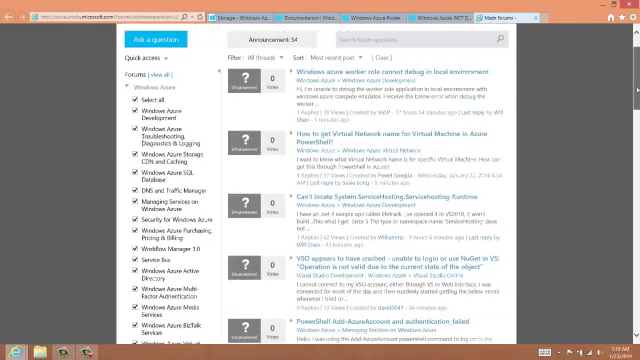
{"action": "scroll", "scroll_direction": "down", "scroll_amount": 3}
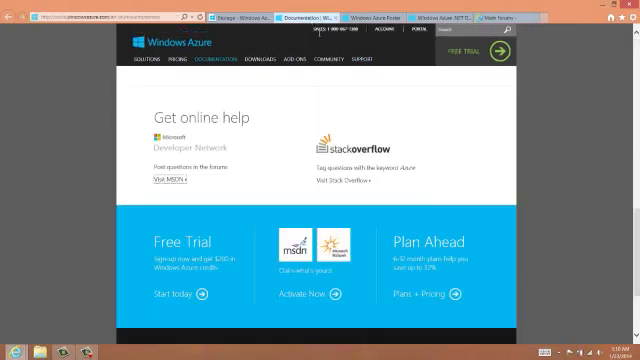
{"action": "scroll", "scroll_direction": "up", "scroll_amount": 3}
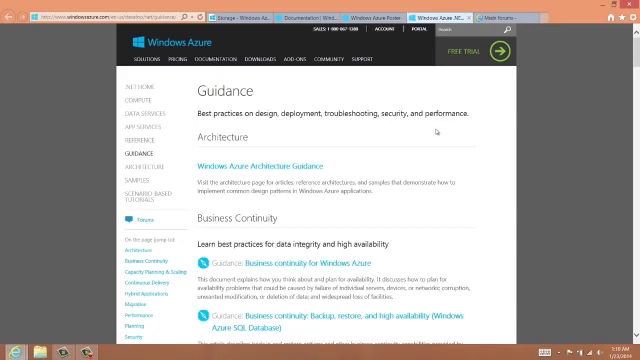
Scroll the Best Practices page to the Business Continuity and Capacity Planning sections.
{"action": "scroll", "scroll_direction": "down", "scroll_amount": 3}
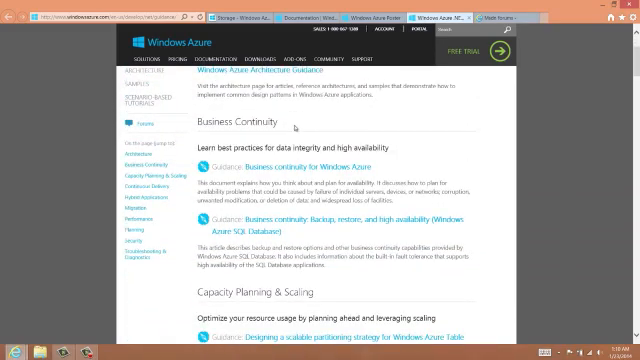
{"action": "scroll", "scroll_direction": "down", "scroll_amount": 3}
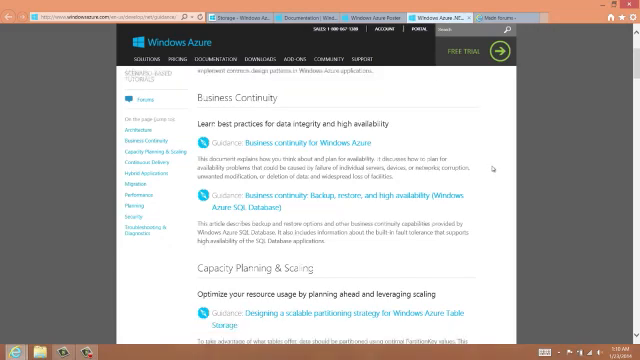
{"action": "scroll", "scroll_direction": "down", "scroll_amount": 3}
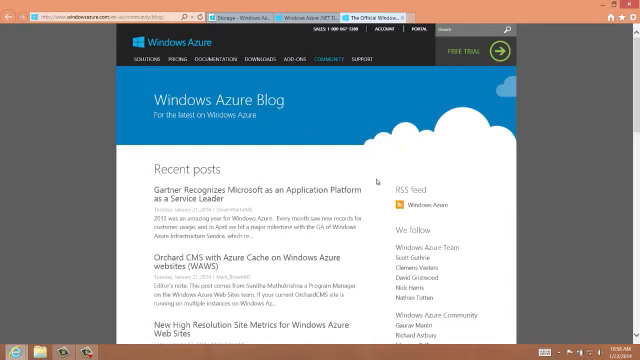
{"action": "mouse_move", "coordinate": [376, 180]}
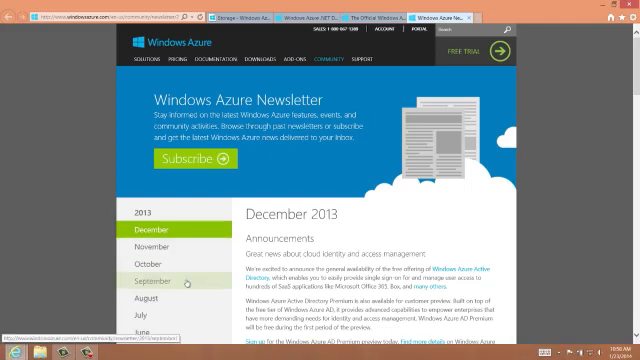
Scroll through the December 2013 announcements on the Windows Azure Newsletter page.
{"action": "scroll", "scroll_direction": "down", "scroll_amount": 3}
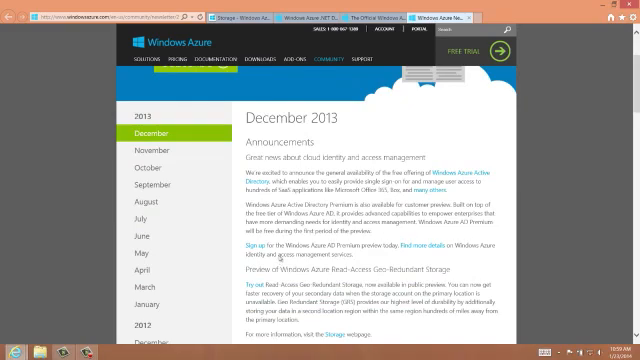
{"action": "scroll", "scroll_direction": "down", "scroll_amount": 3}
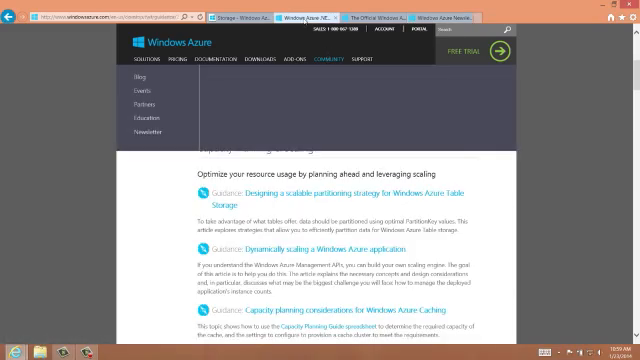
{"action": "mouse_move", "coordinate": [144, 118]}
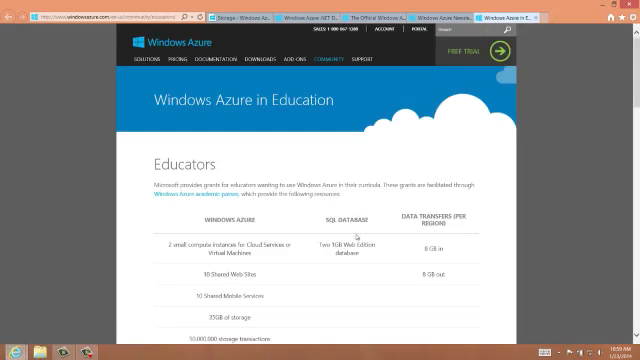
Scroll through the Educators, Research and Students sections of the Windows Azure in Education page.
{"action": "scroll", "scroll_direction": "down", "scroll_amount": 3}
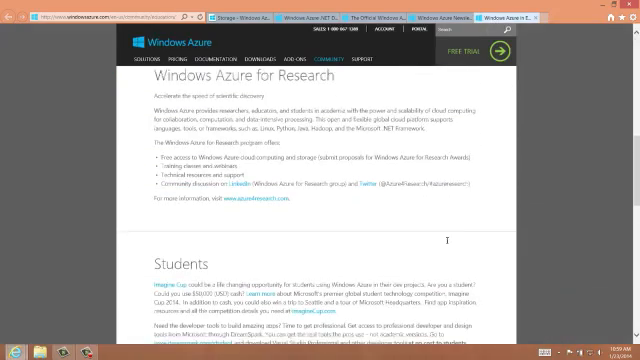
{"action": "scroll", "scroll_direction": "down", "scroll_amount": 3}
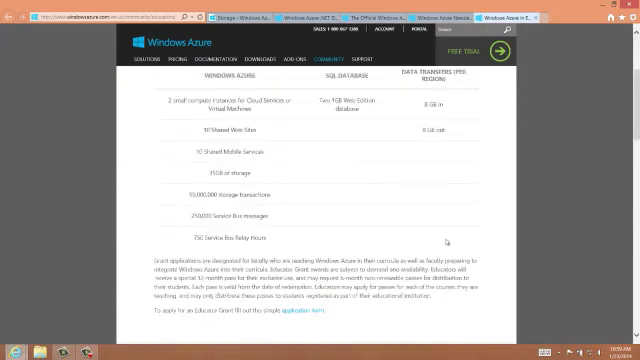
{"action": "scroll", "scroll_direction": "up", "scroll_amount": 3}
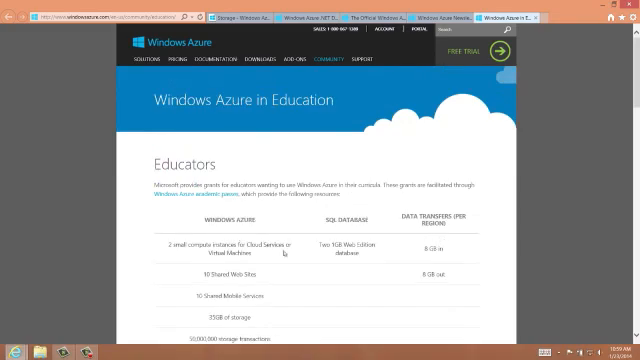
{"action": "scroll", "scroll_direction": "down", "scroll_amount": 3}
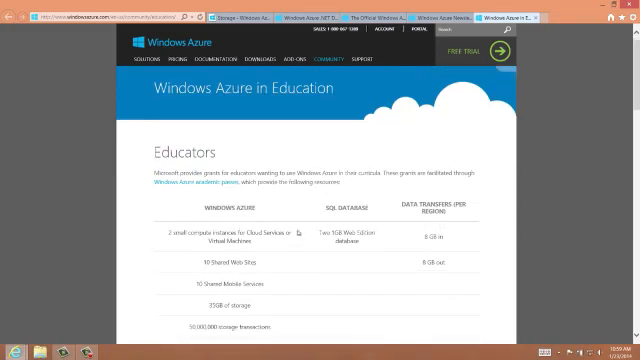
{"action": "scroll", "scroll_direction": "down", "scroll_amount": 3}
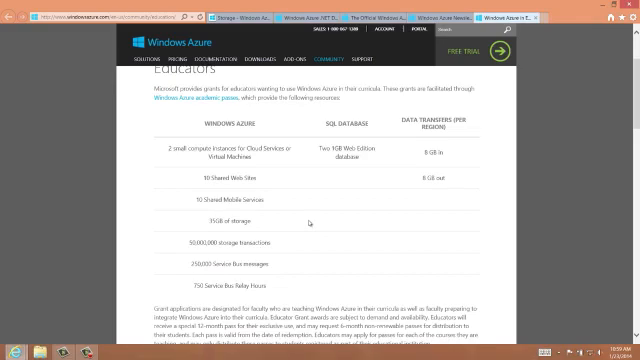
{"action": "scroll", "scroll_direction": "down", "scroll_amount": 3}
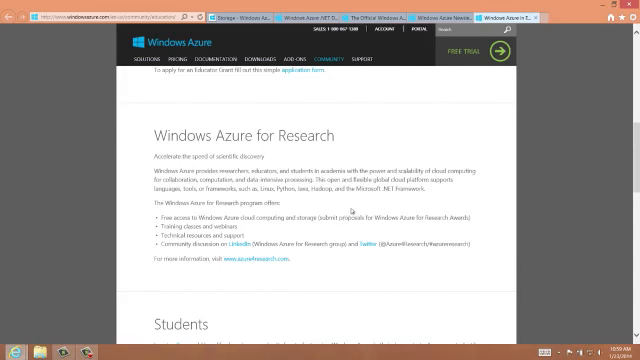
{"action": "mouse_move", "coordinate": [348, 206]}
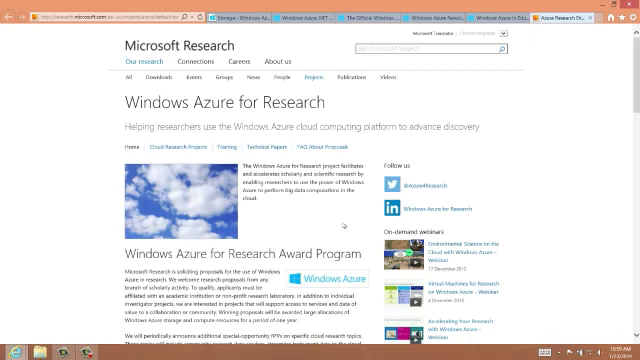
{"action": "mouse_move", "coordinate": [344, 228]}
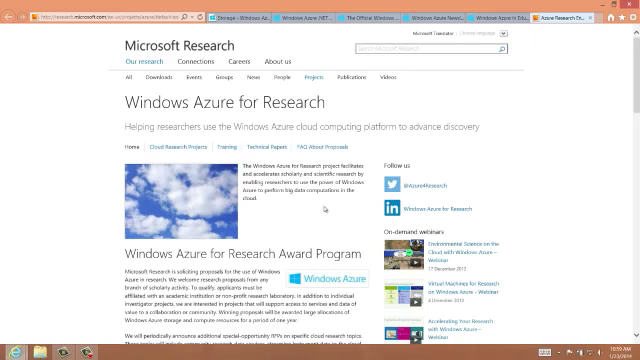
Scroll the Windows Azure for Research award program, training details and upcoming training events.
{"action": "scroll", "scroll_direction": "down", "scroll_amount": 3}
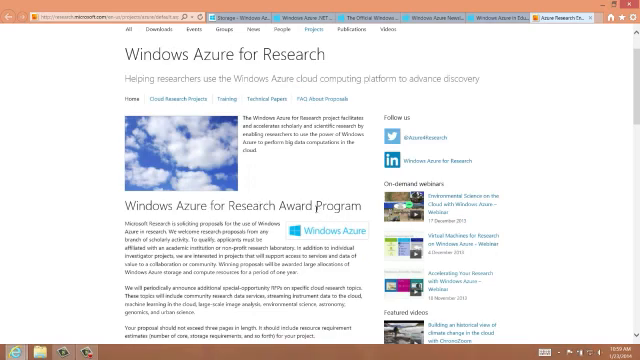
{"action": "scroll", "scroll_direction": "down", "scroll_amount": 3}
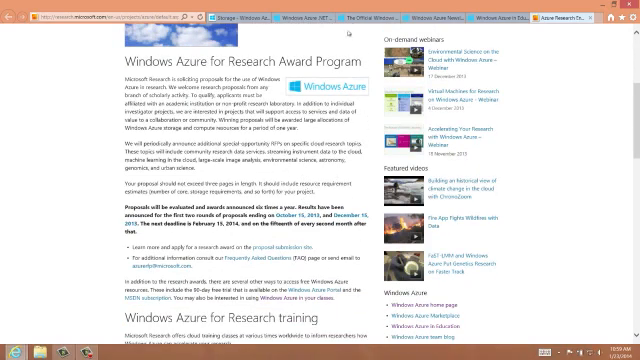
{"action": "scroll", "scroll_direction": "up", "scroll_amount": 3}
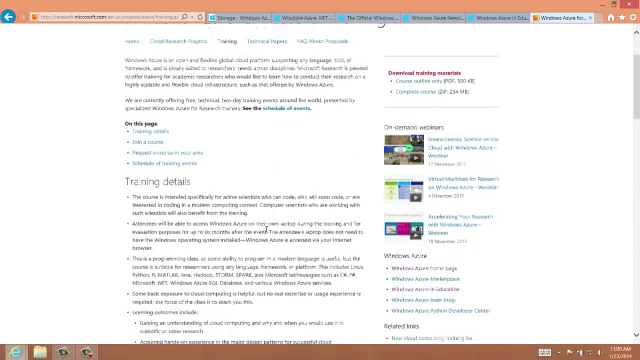
{"action": "scroll", "scroll_direction": "down", "scroll_amount": 3}
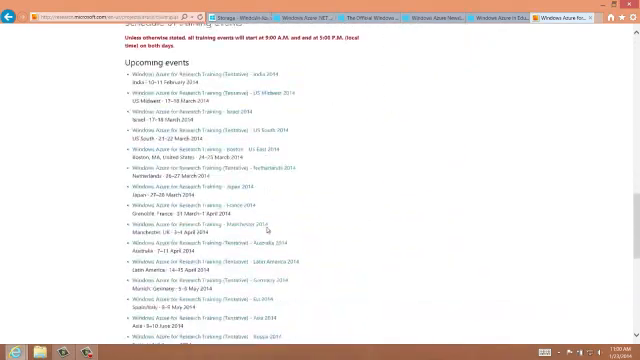